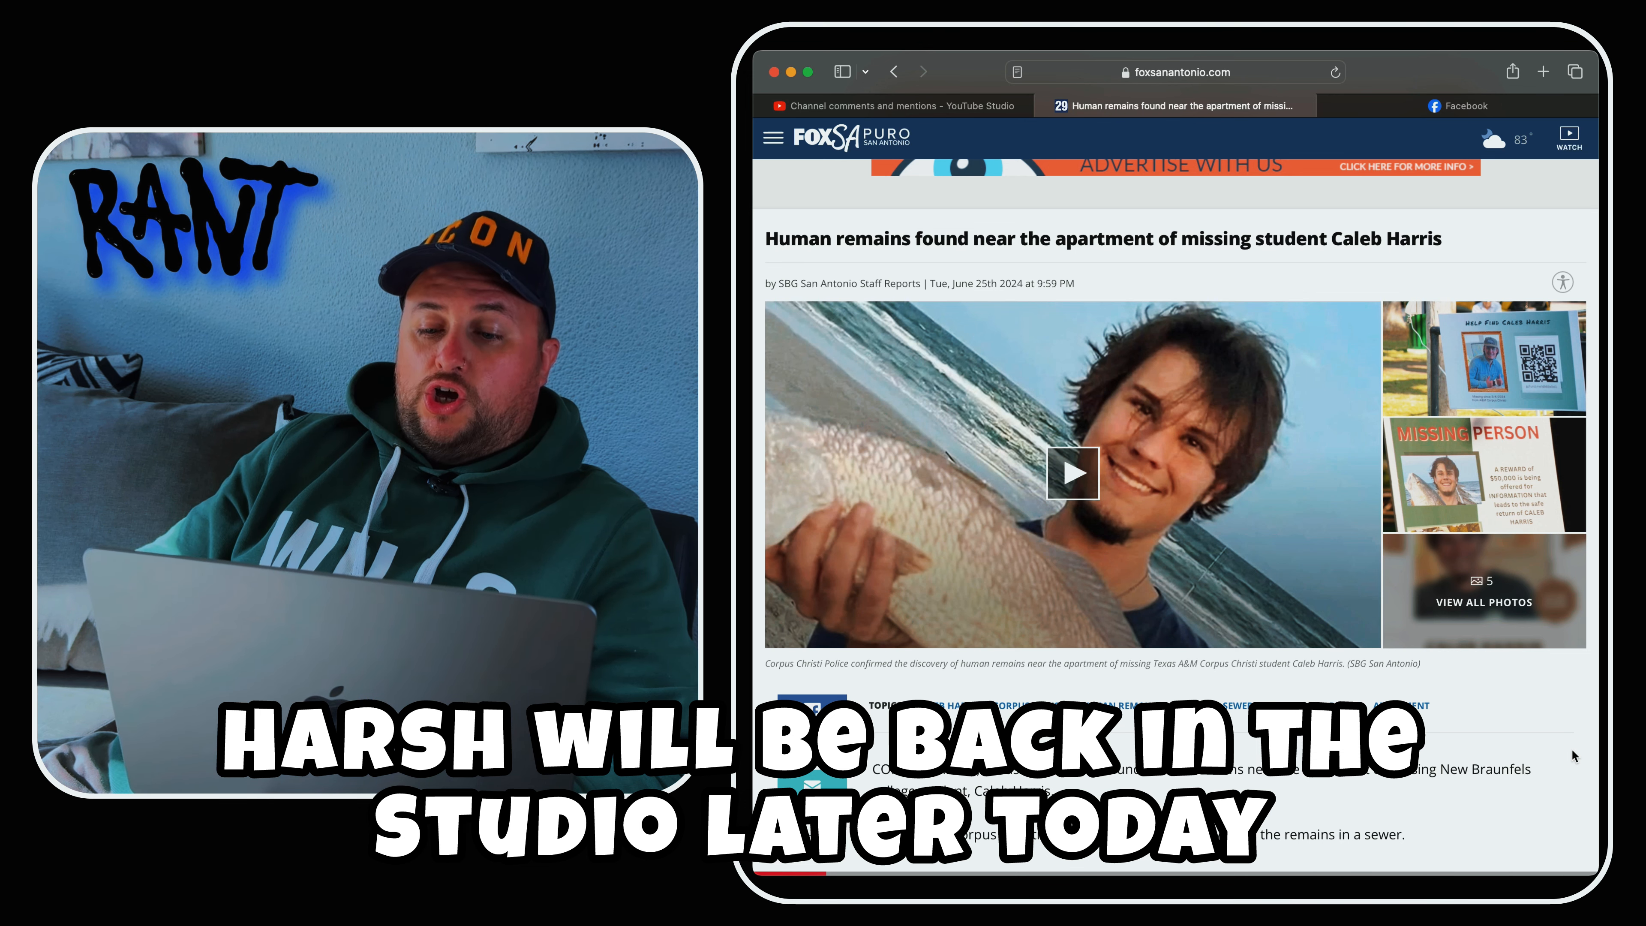
- Advance from the Caller Times screenshot to the dropped-pin satellite map photo
scroll("down", 3)
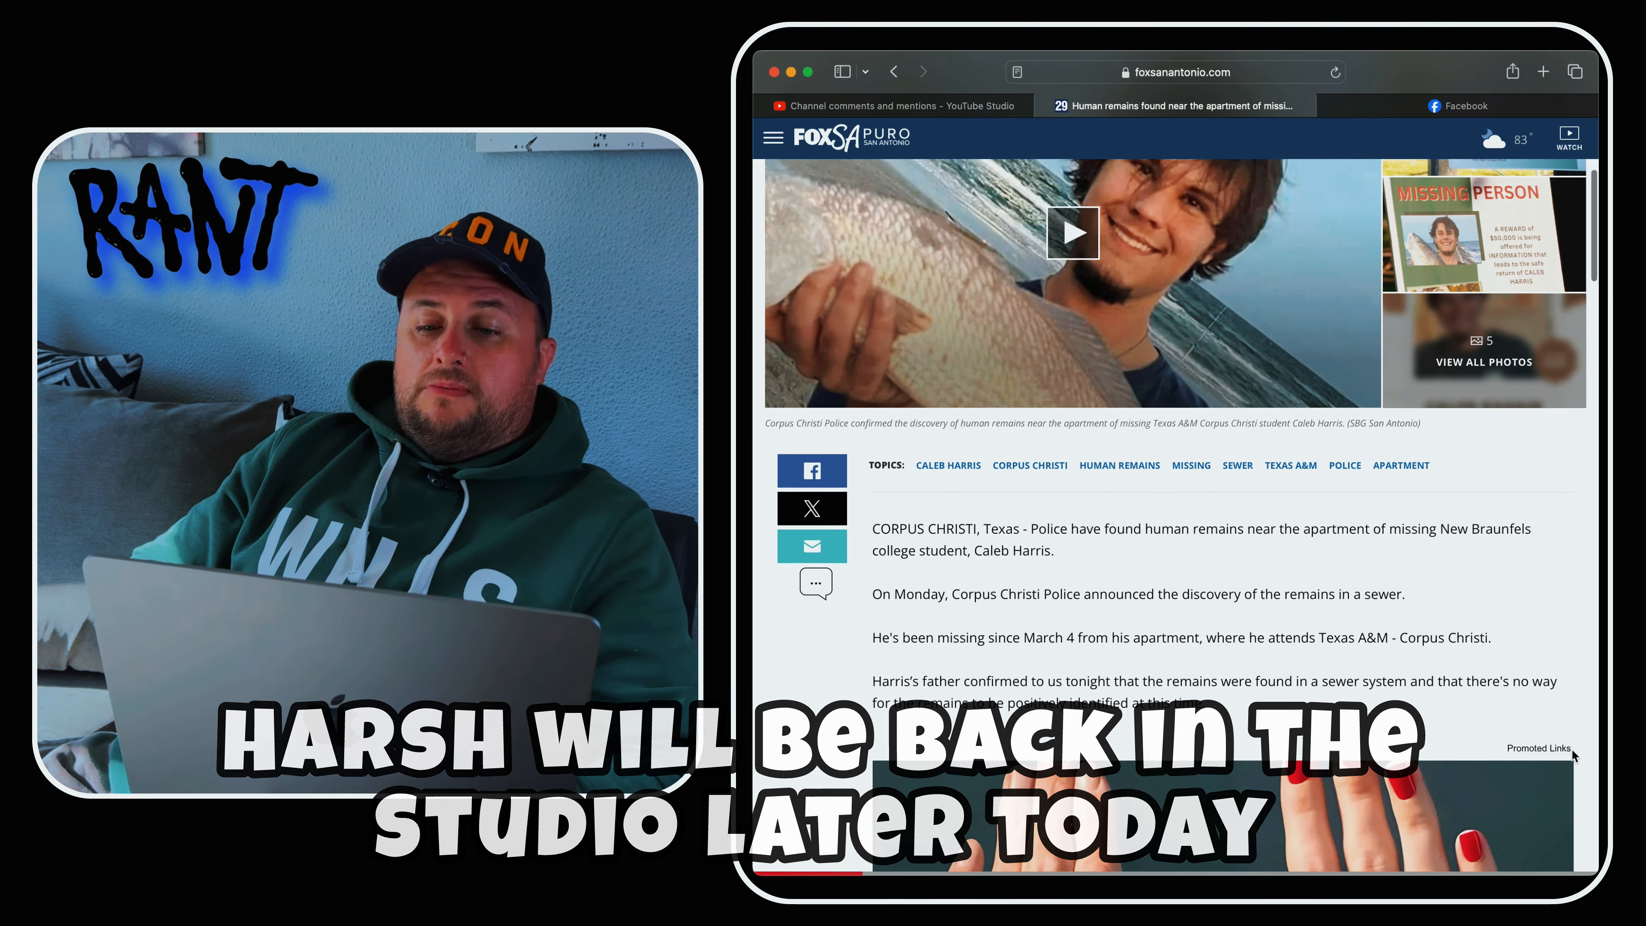
scroll("down", 3)
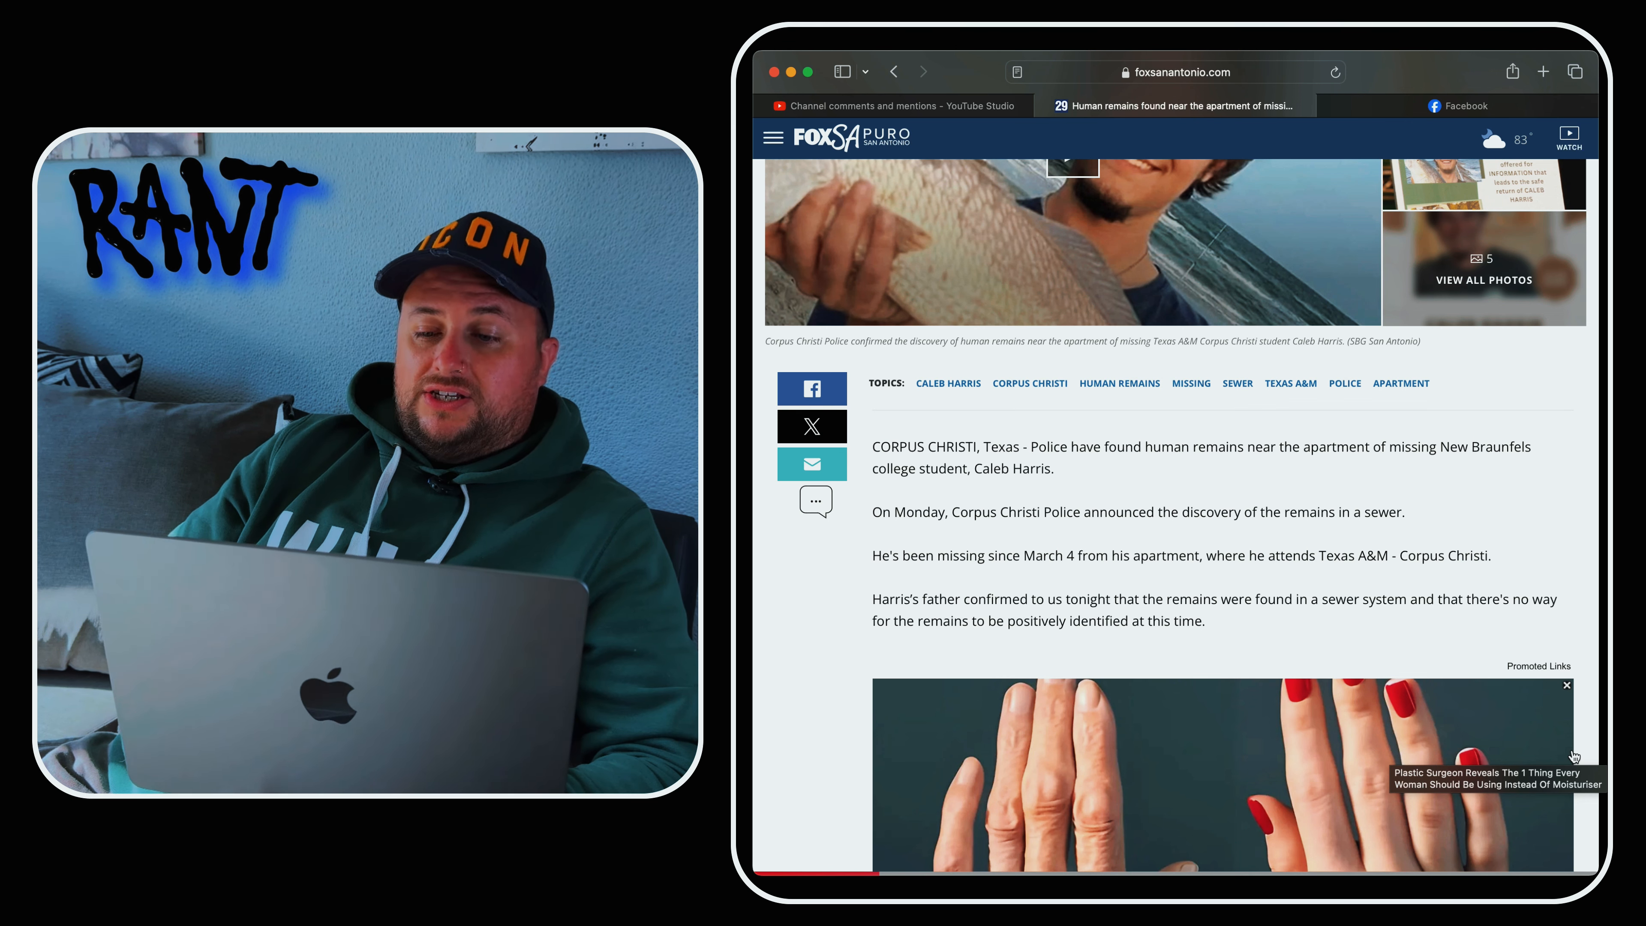
scroll("down", 3)
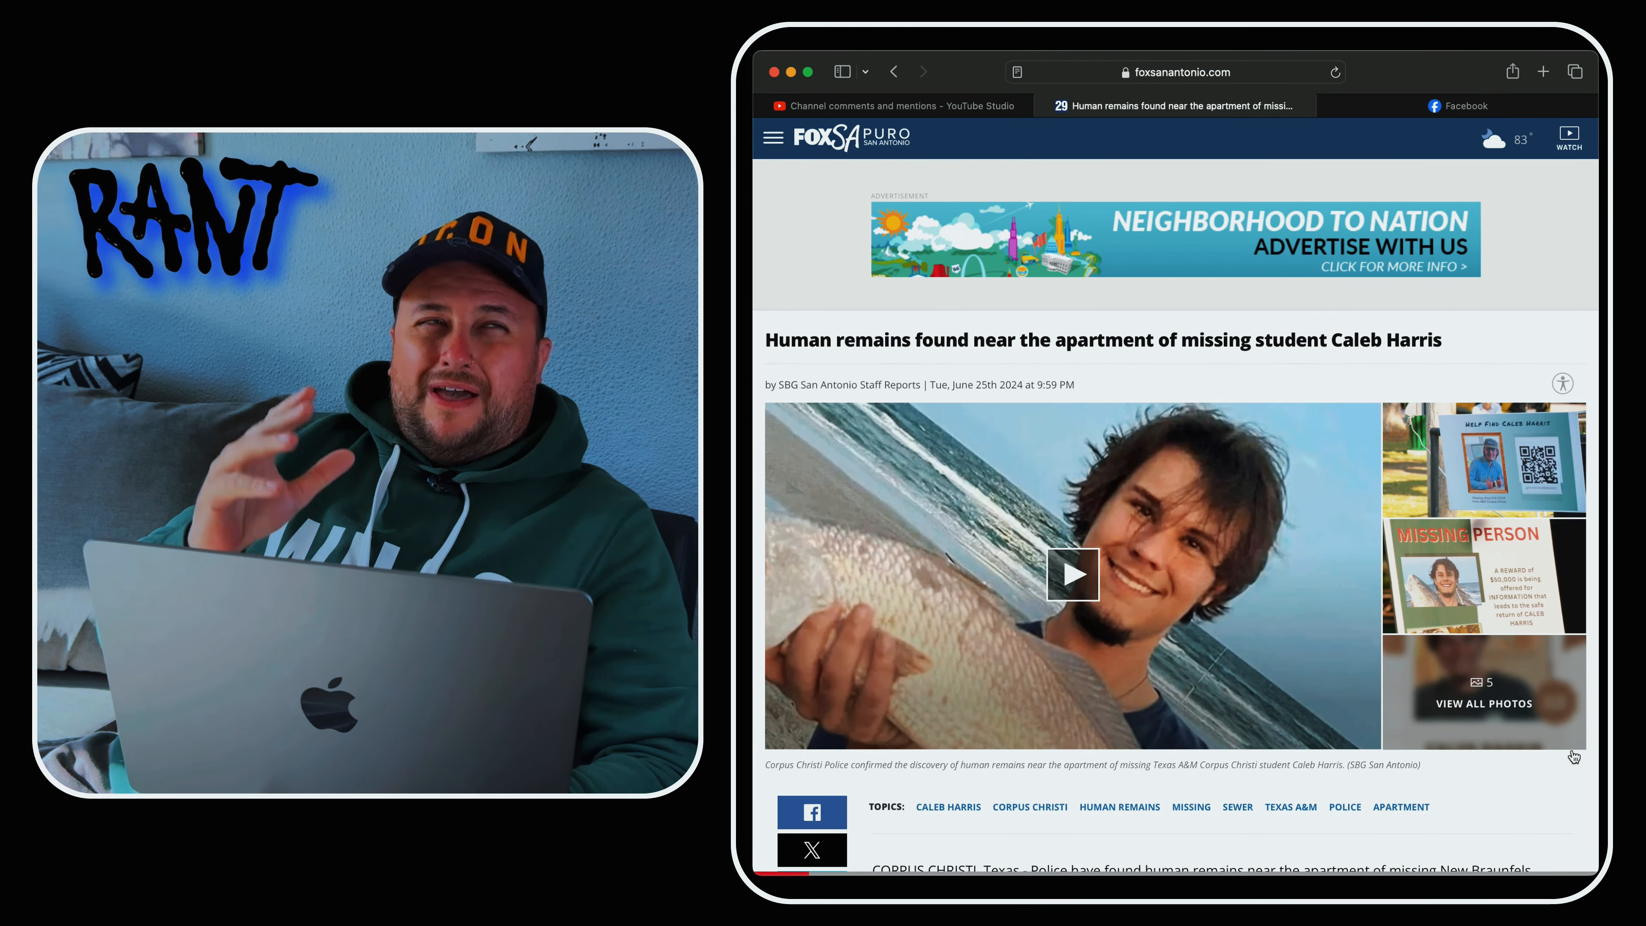
mouse_move(986, 119)
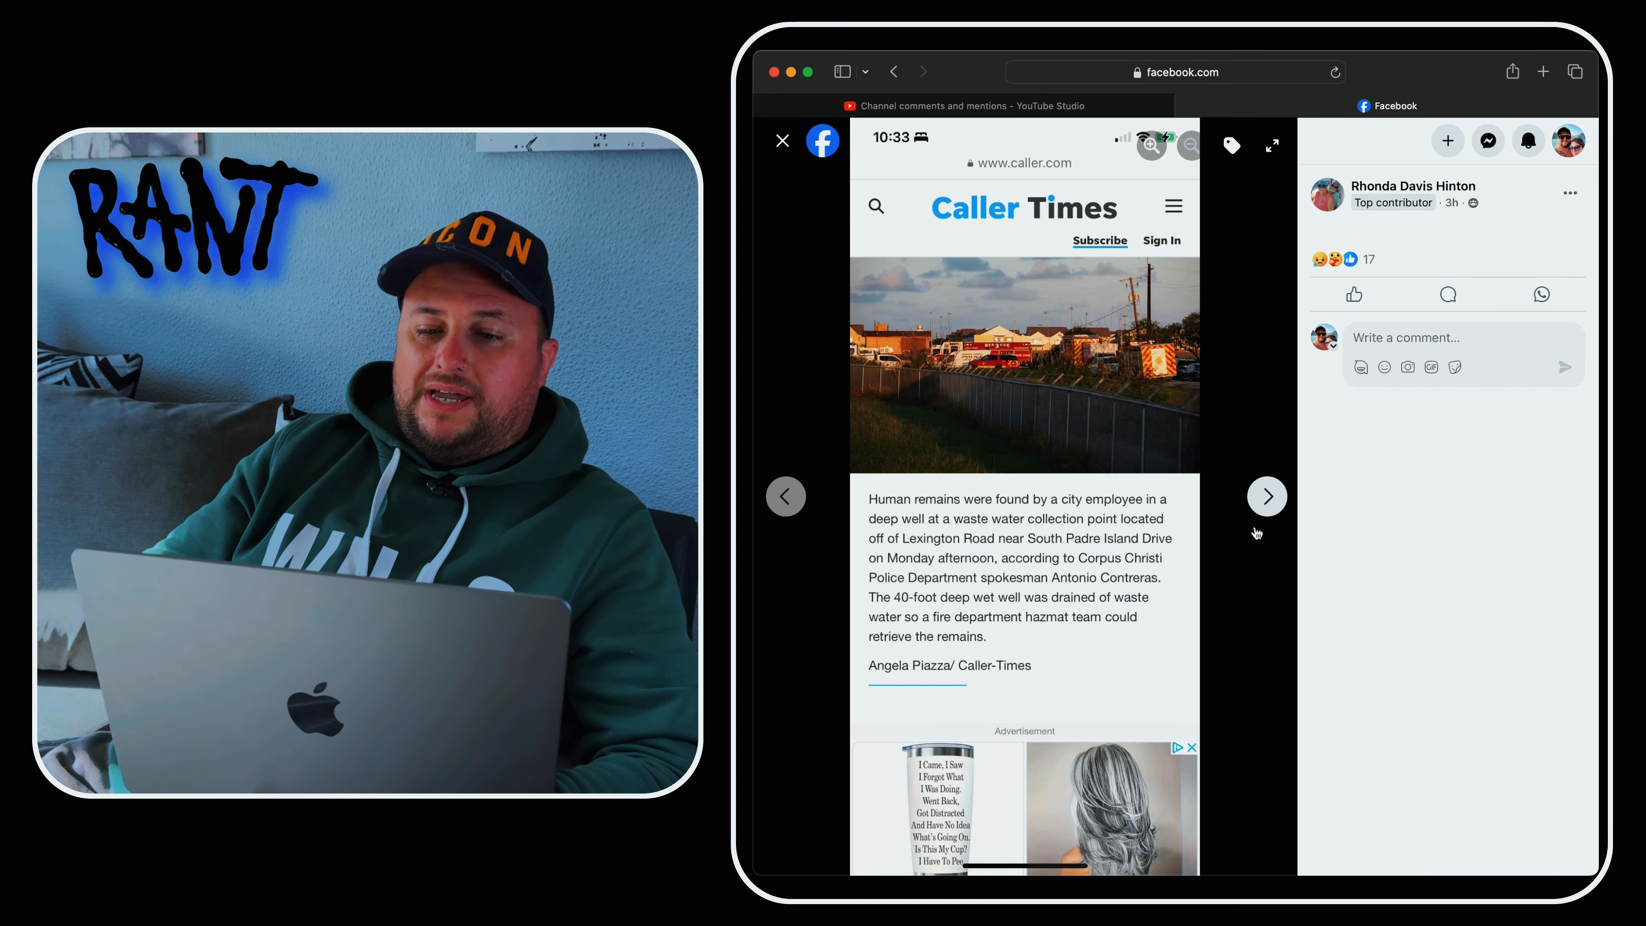
mouse_move(1348, 487)
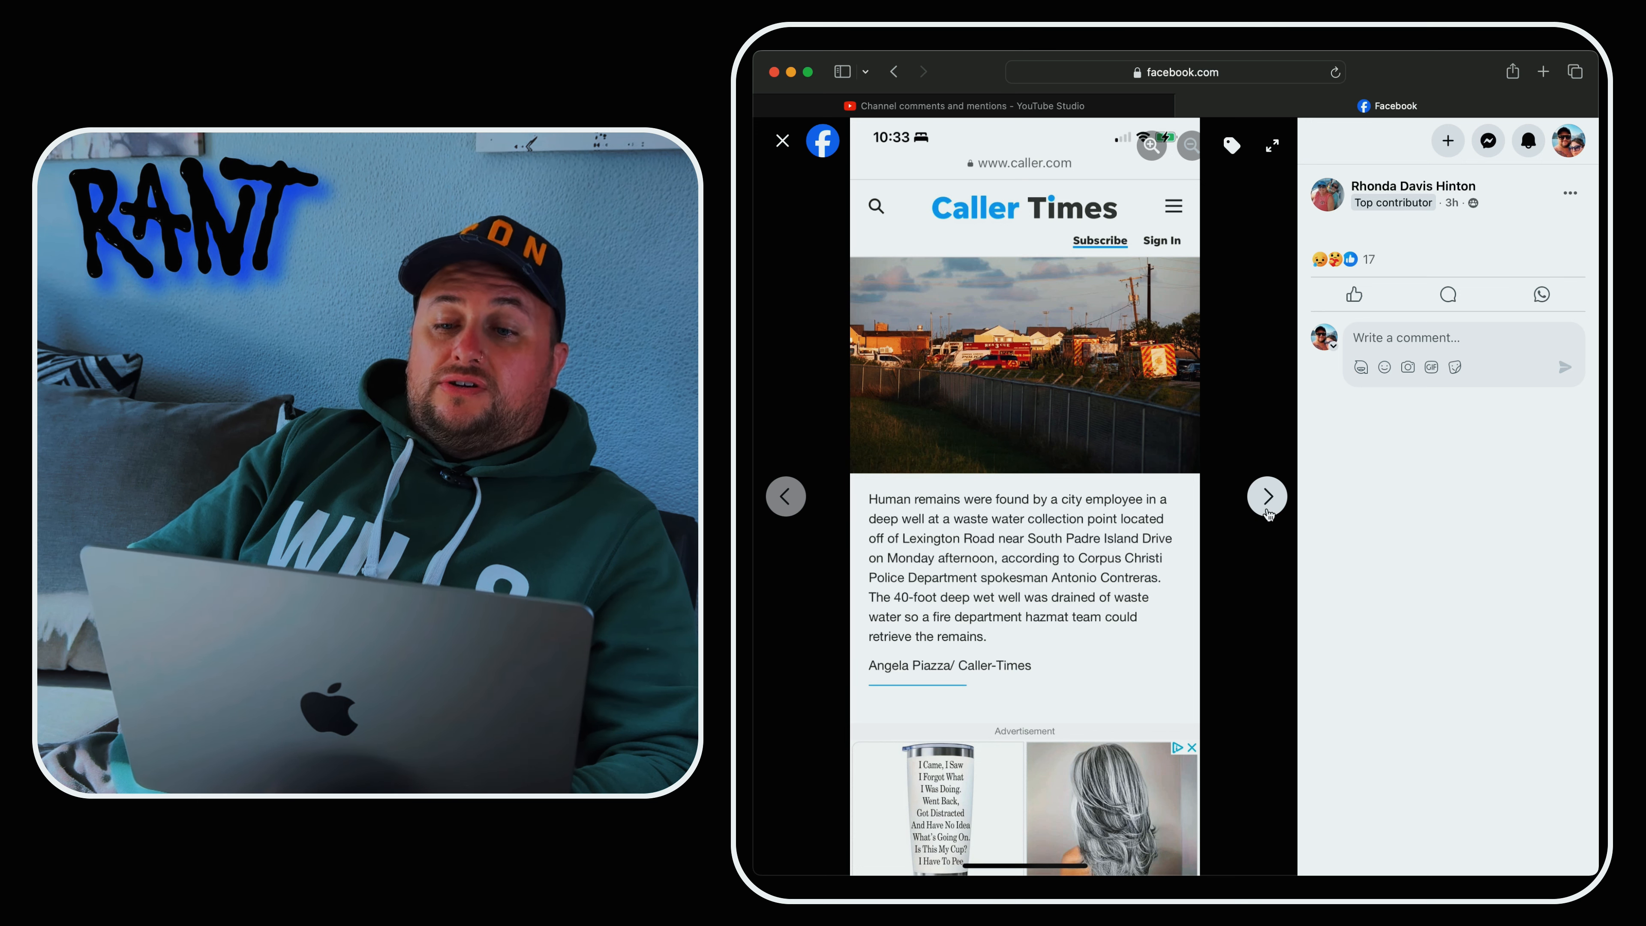
left_click(1268, 495)
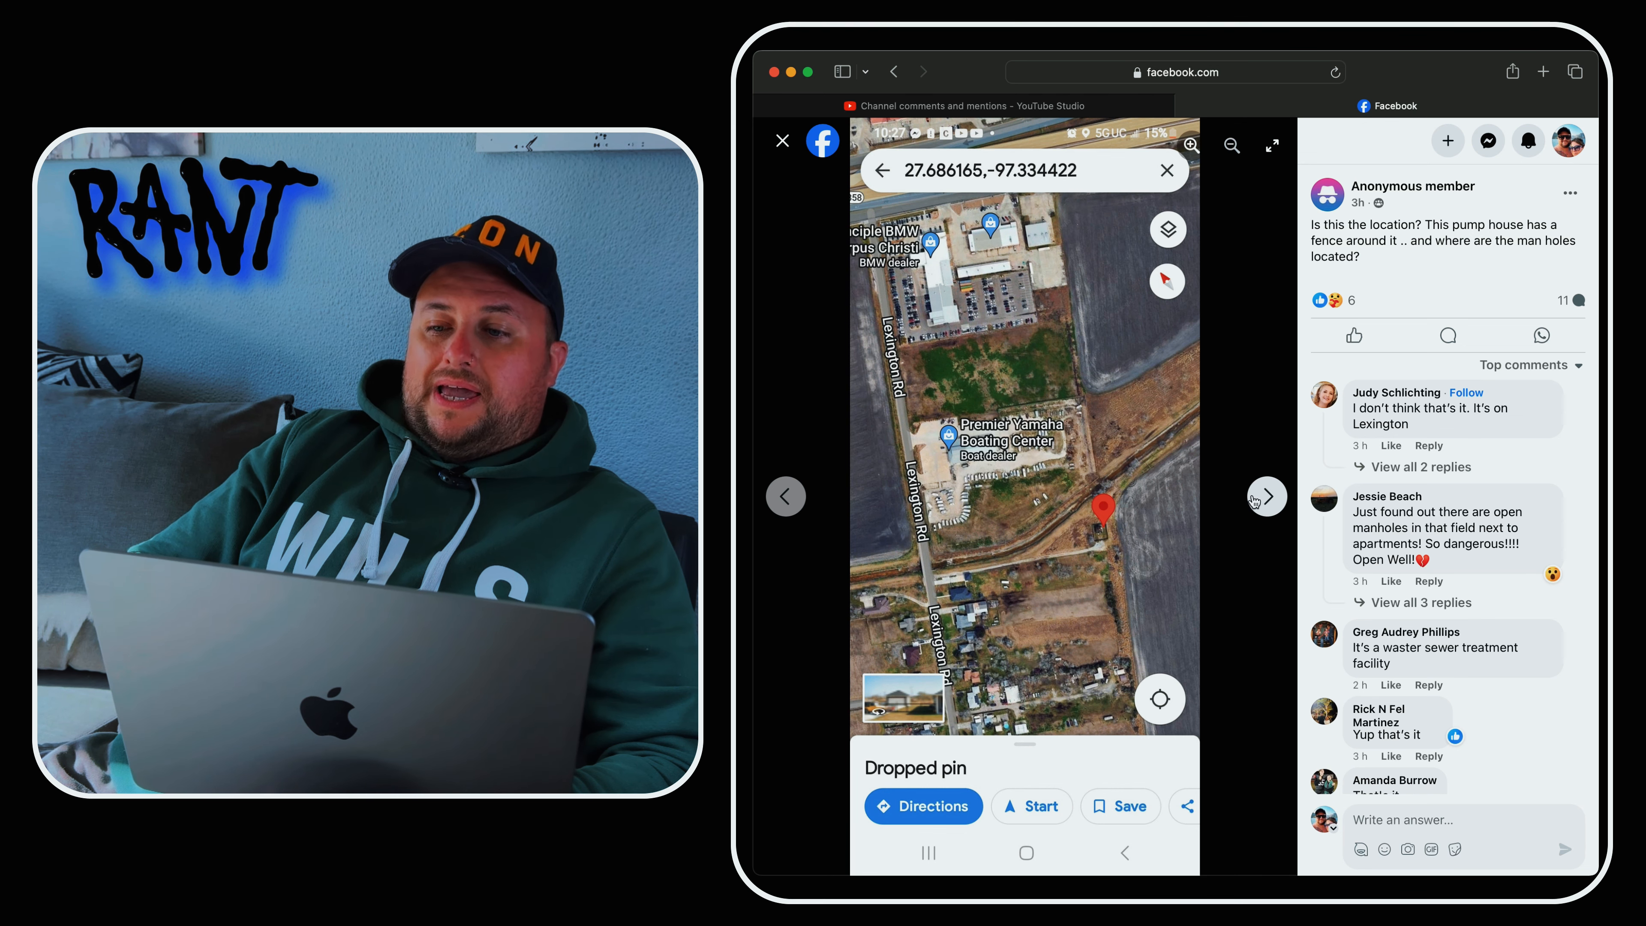
- Advance to the annotated map showing remains location, pump station and manholes
left_click(1267, 496)
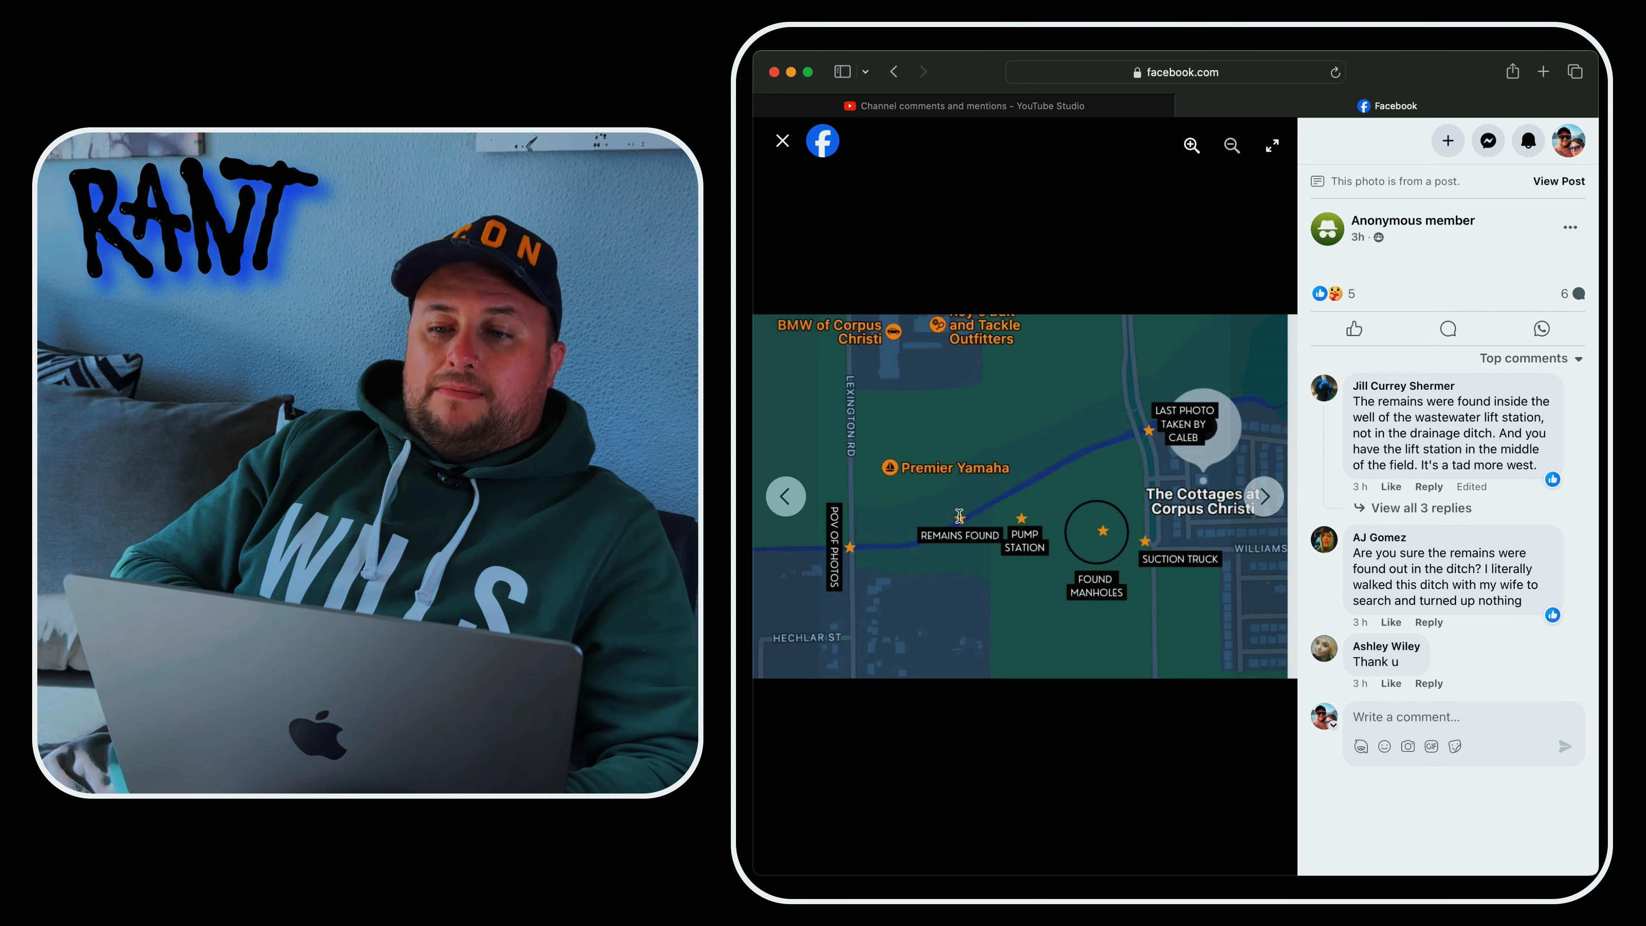
mouse_move(1182, 388)
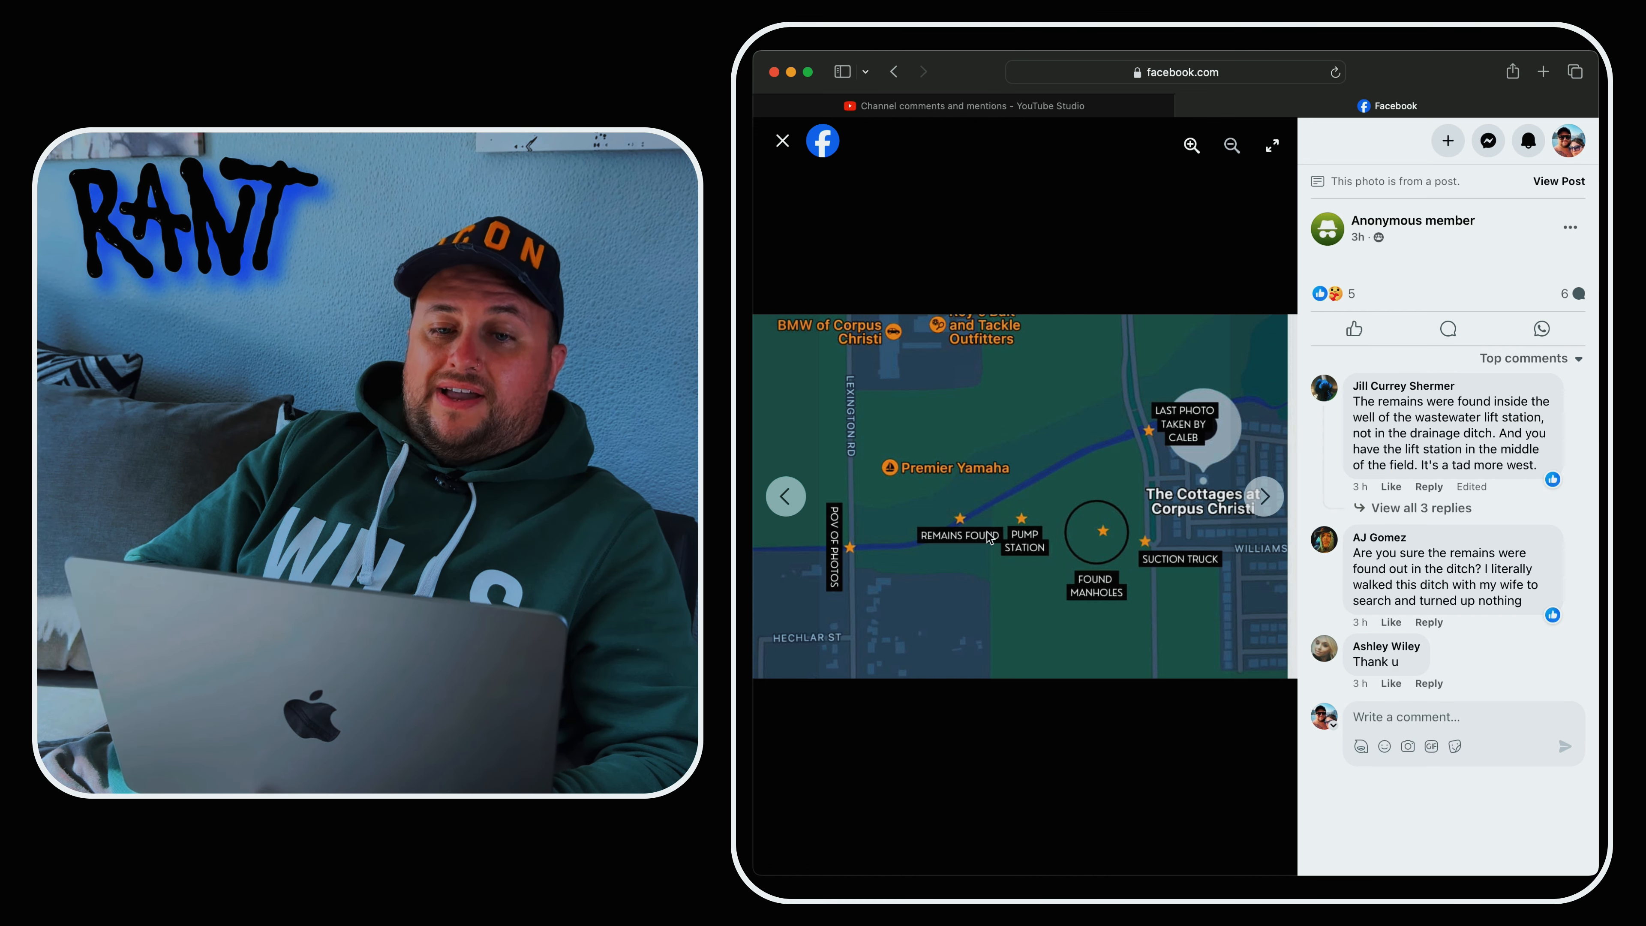
mouse_move(1034, 516)
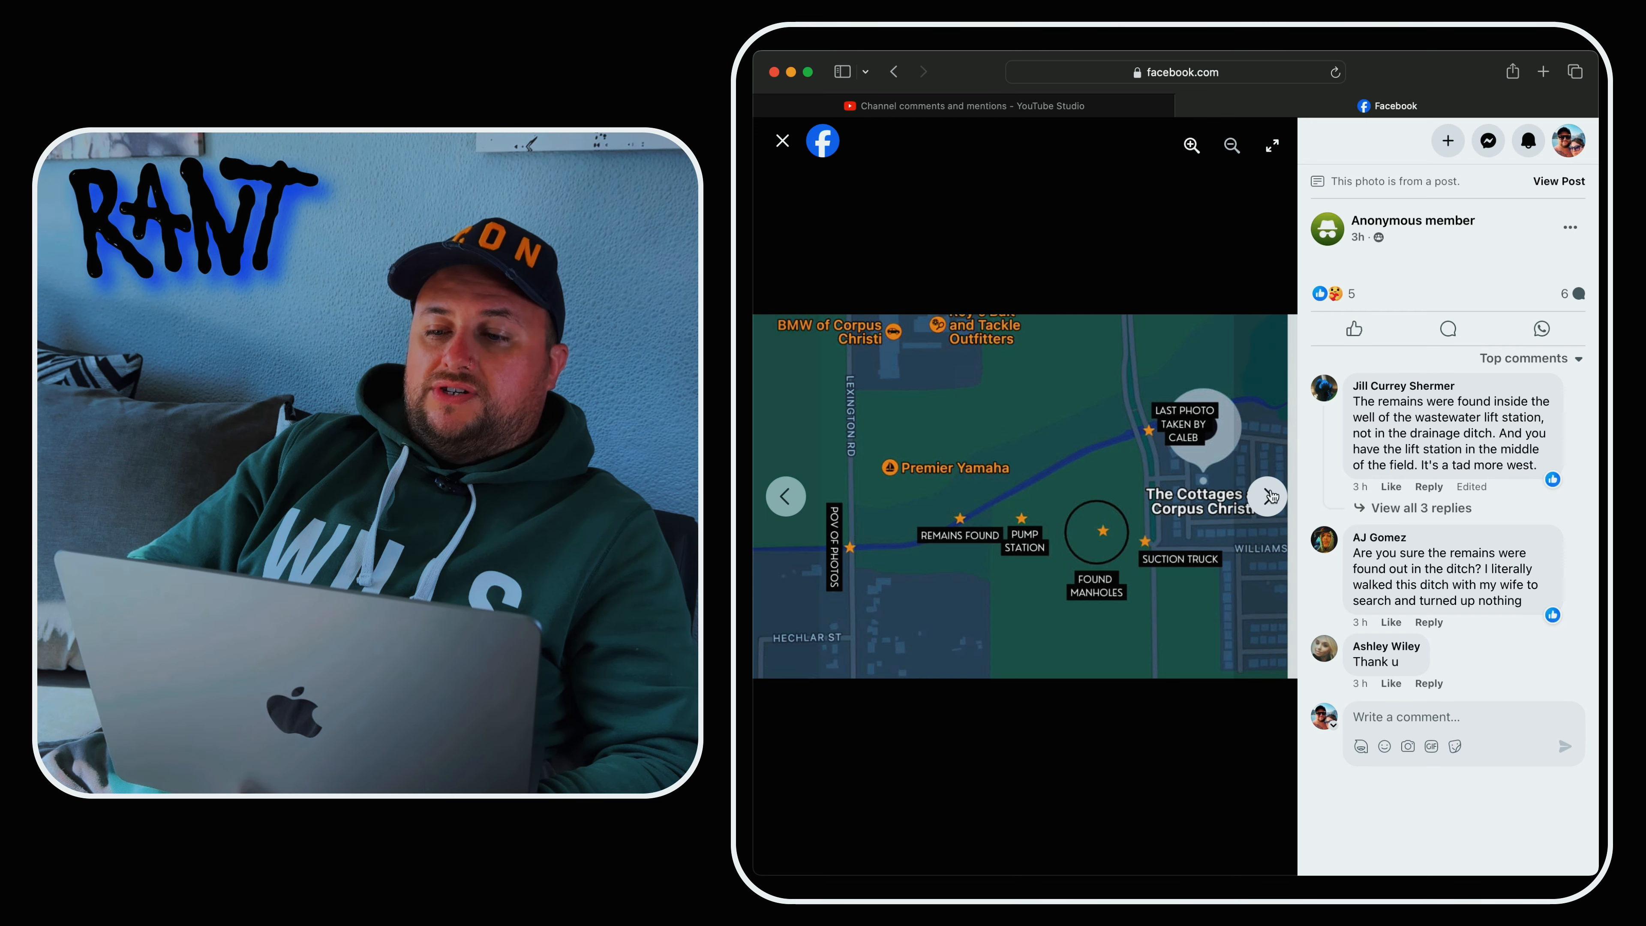
- Page past emergency vehicles, drainage ditch and Peace of God verse to the Harris family prayer image
left_click(1268, 496)
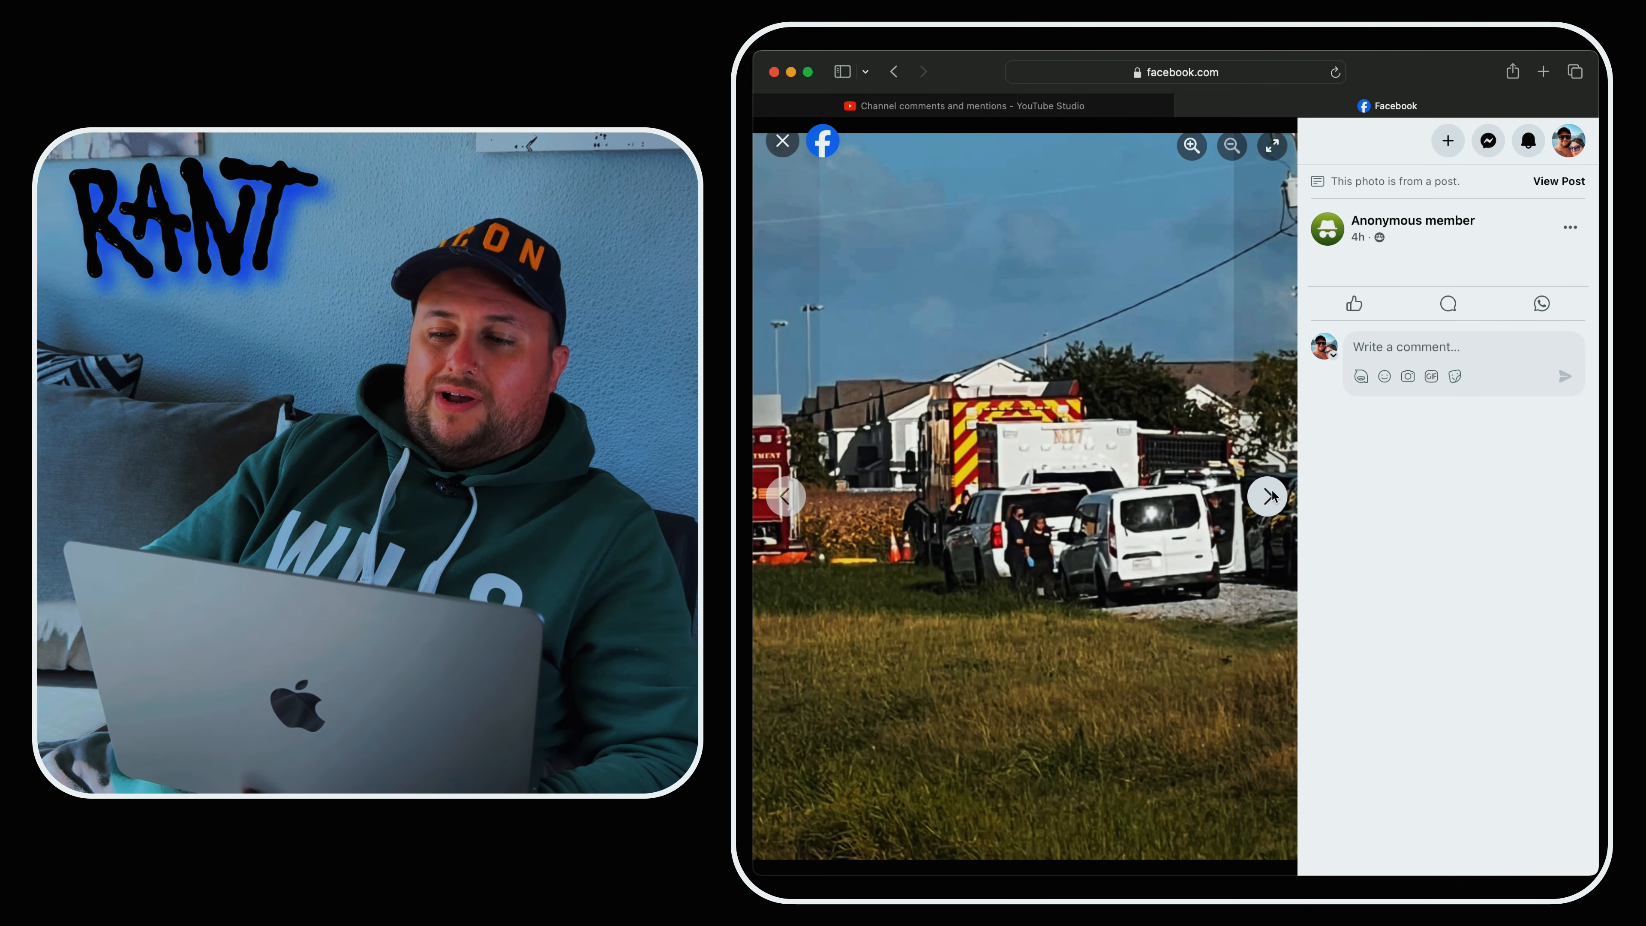
left_click(1267, 496)
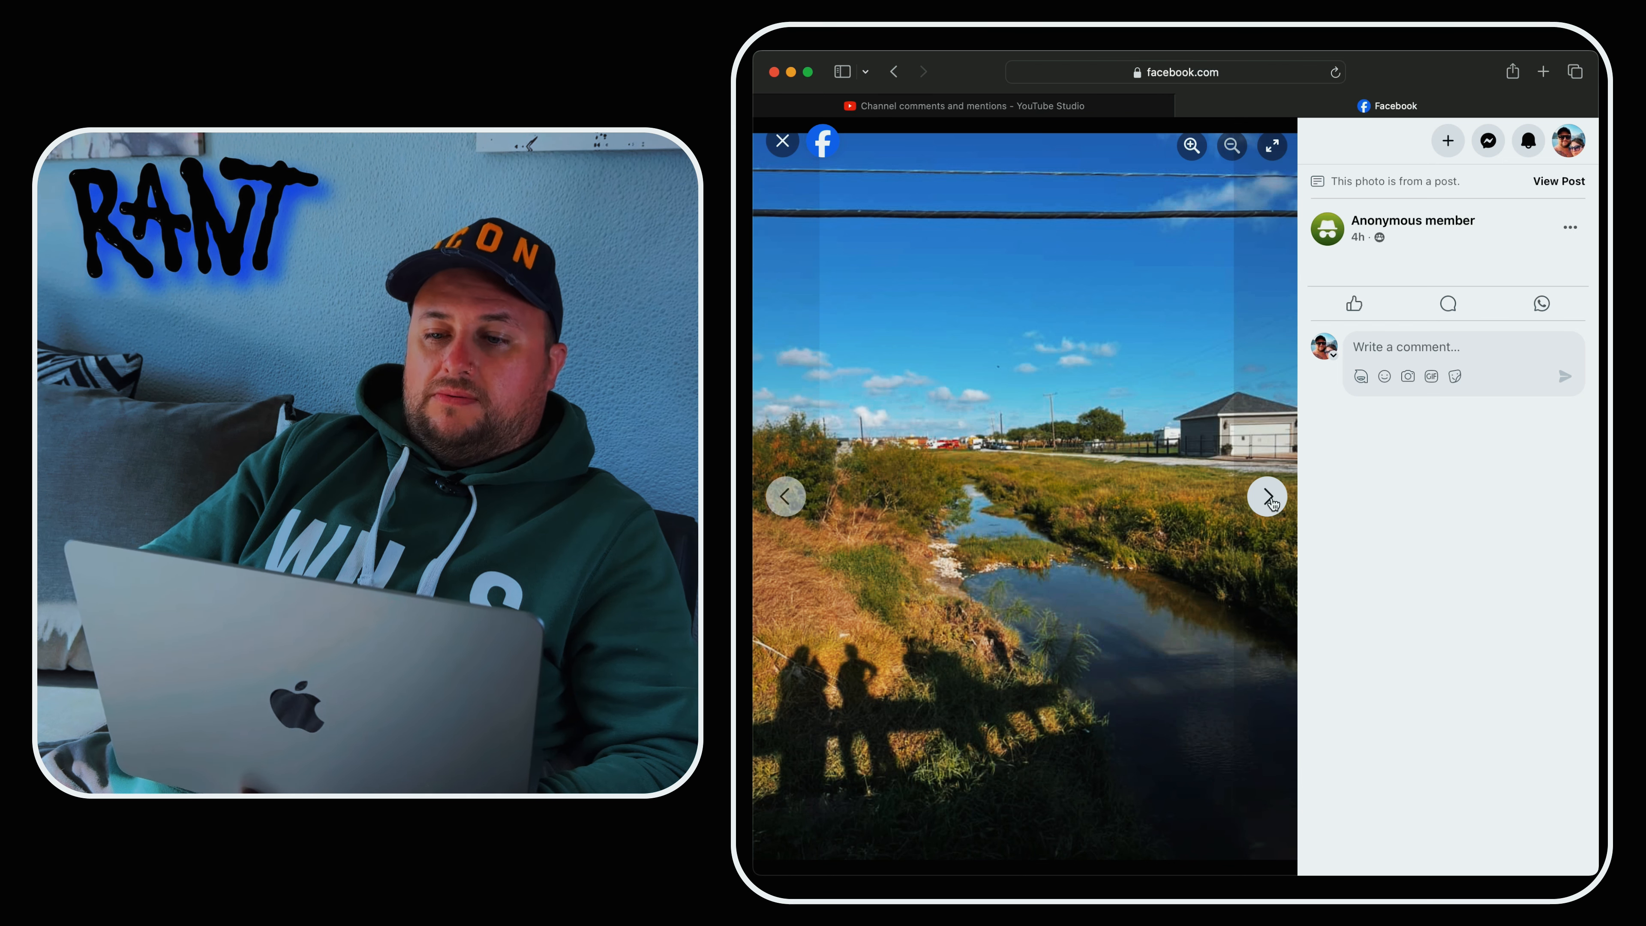
left_click(1268, 495)
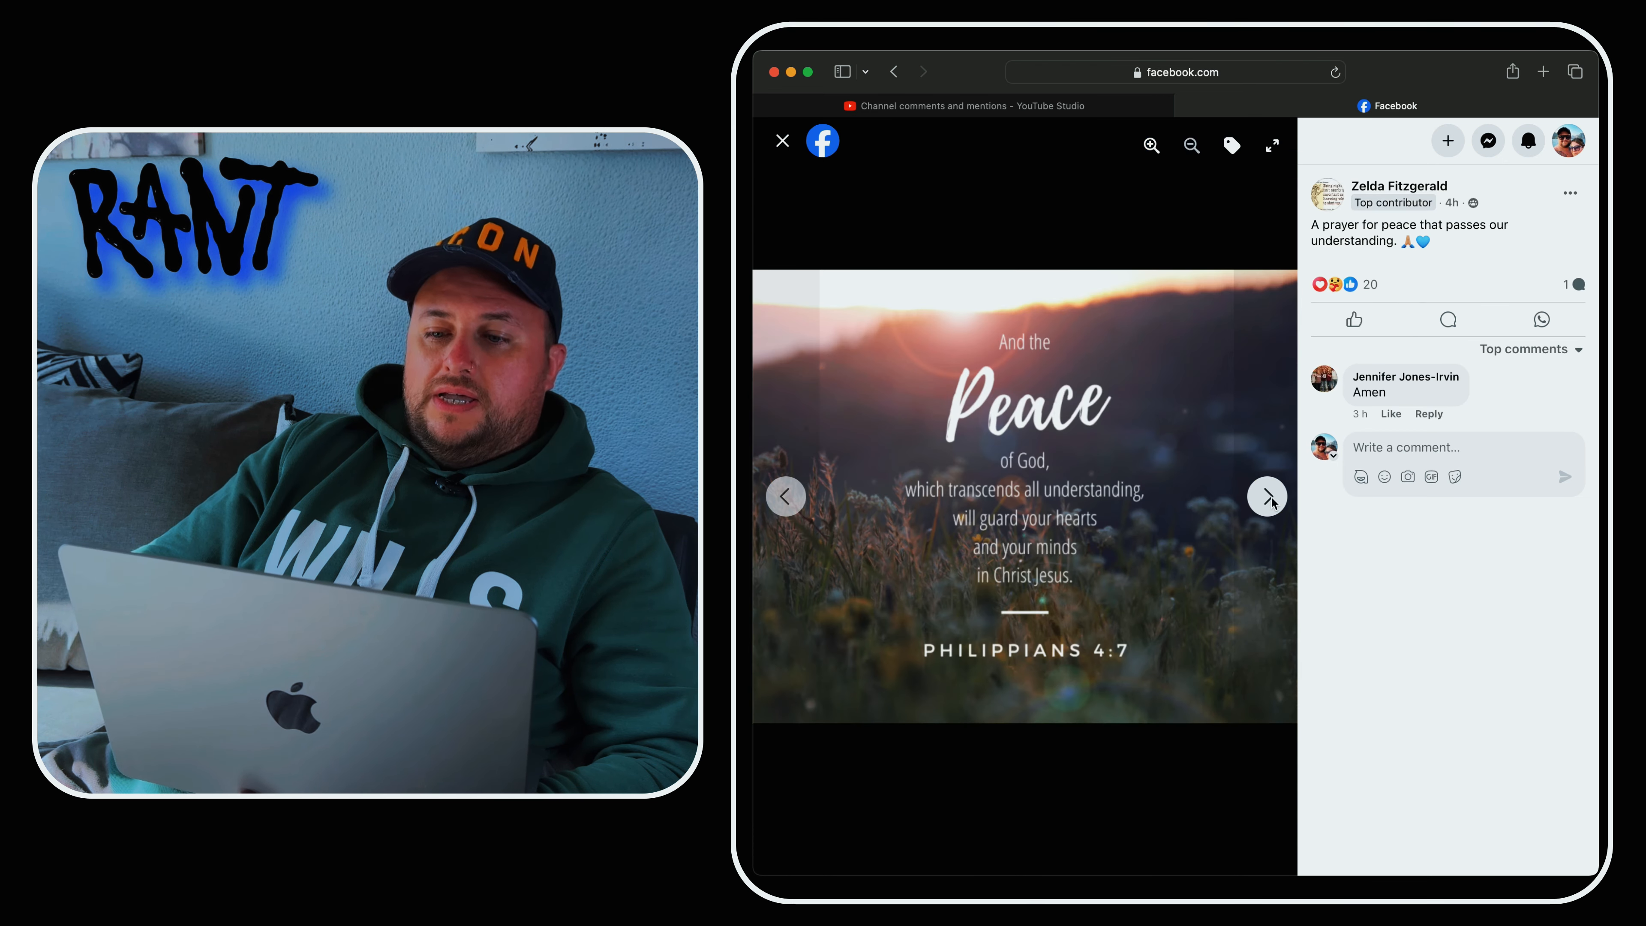
left_click(1267, 496)
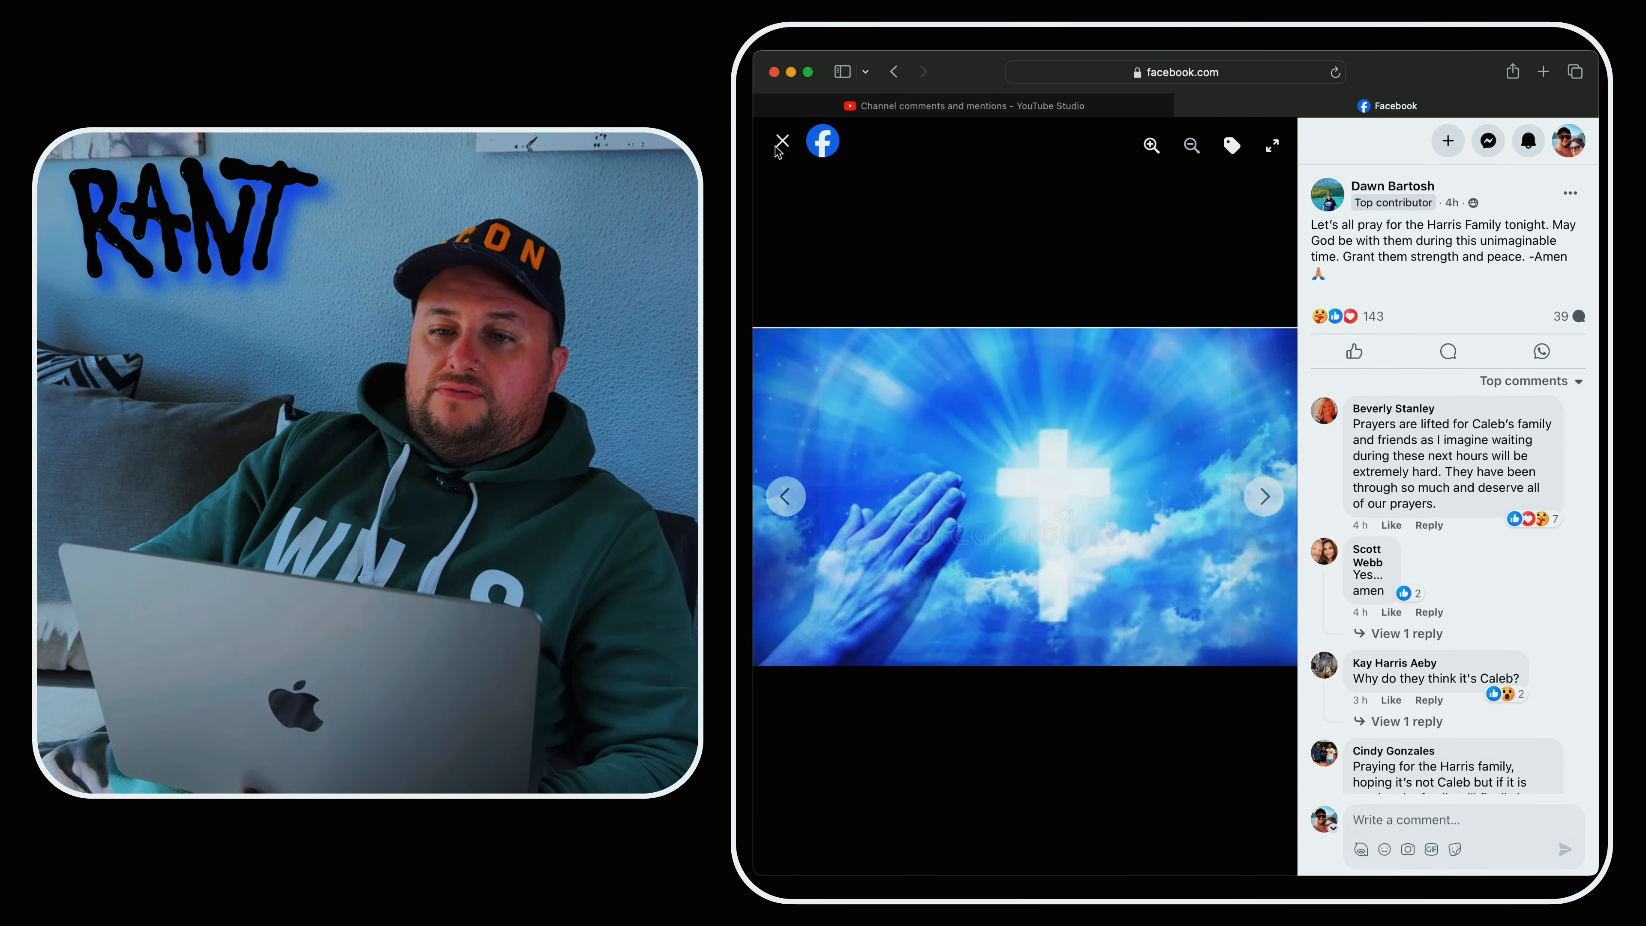
mouse_move(781, 141)
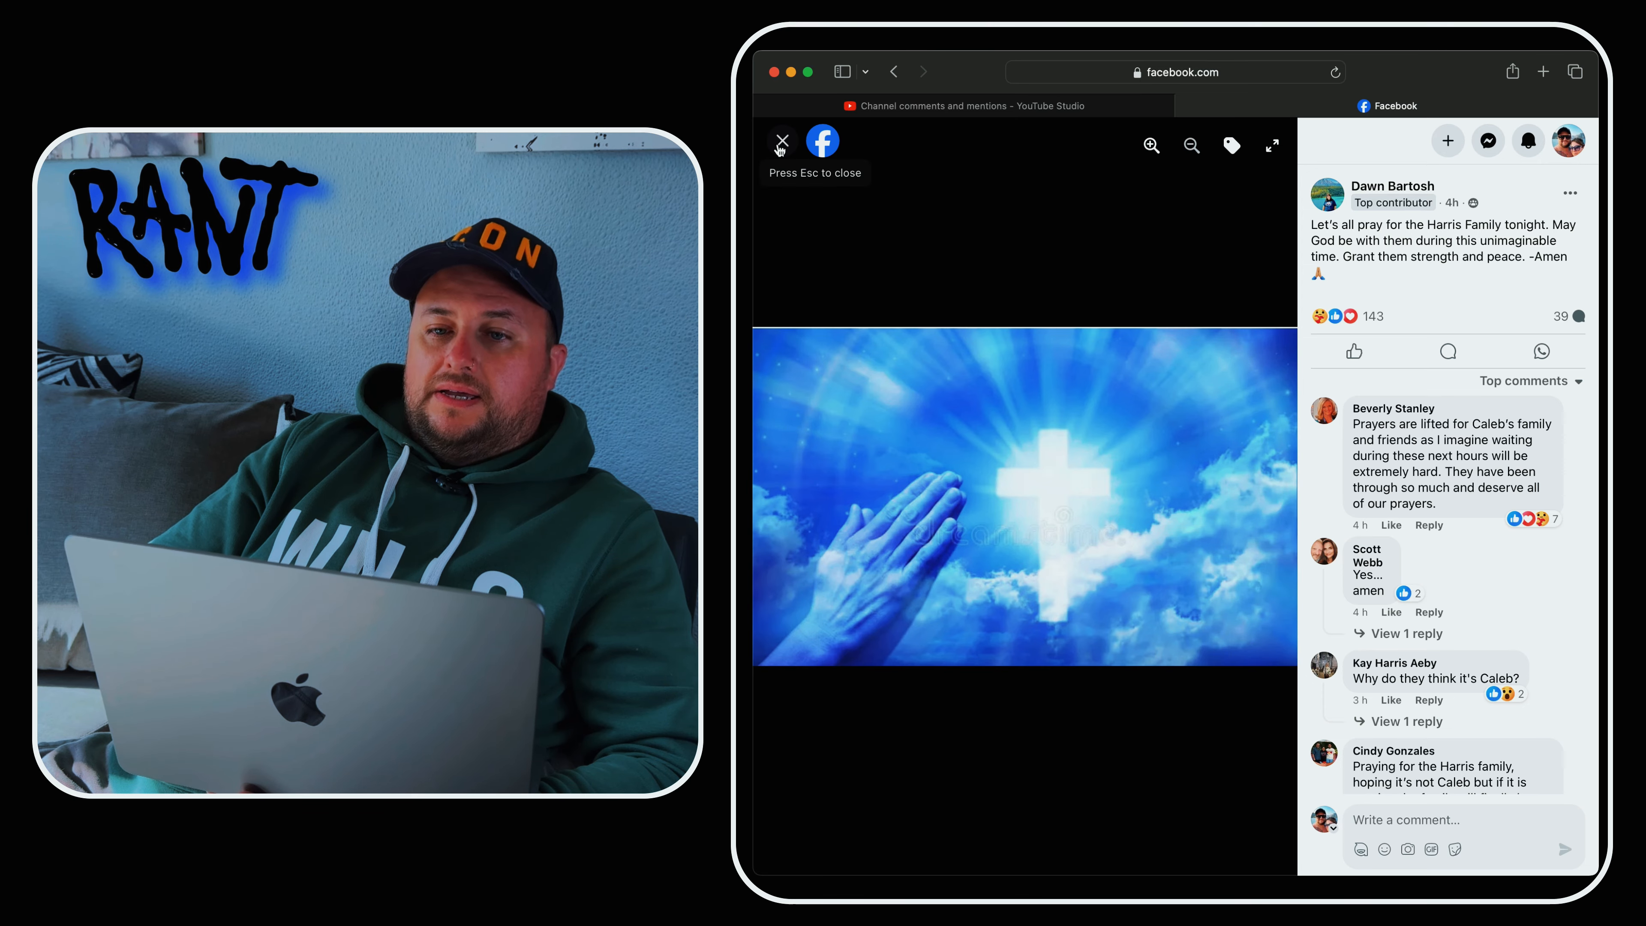
left_click(782, 141)
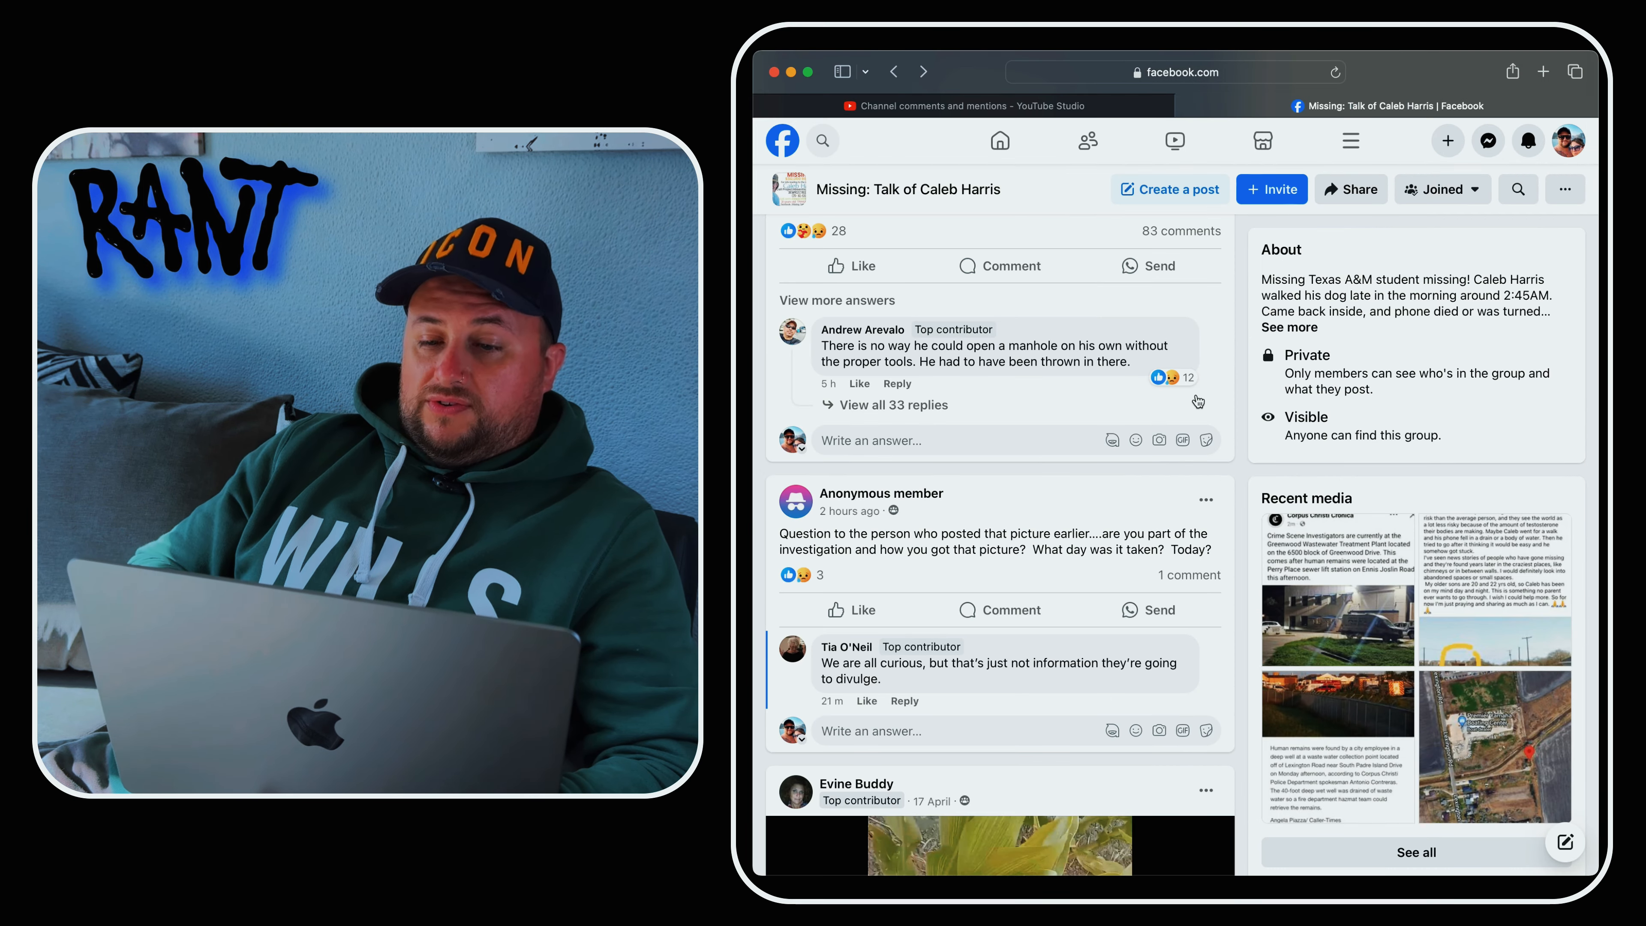
scroll("up", 3)
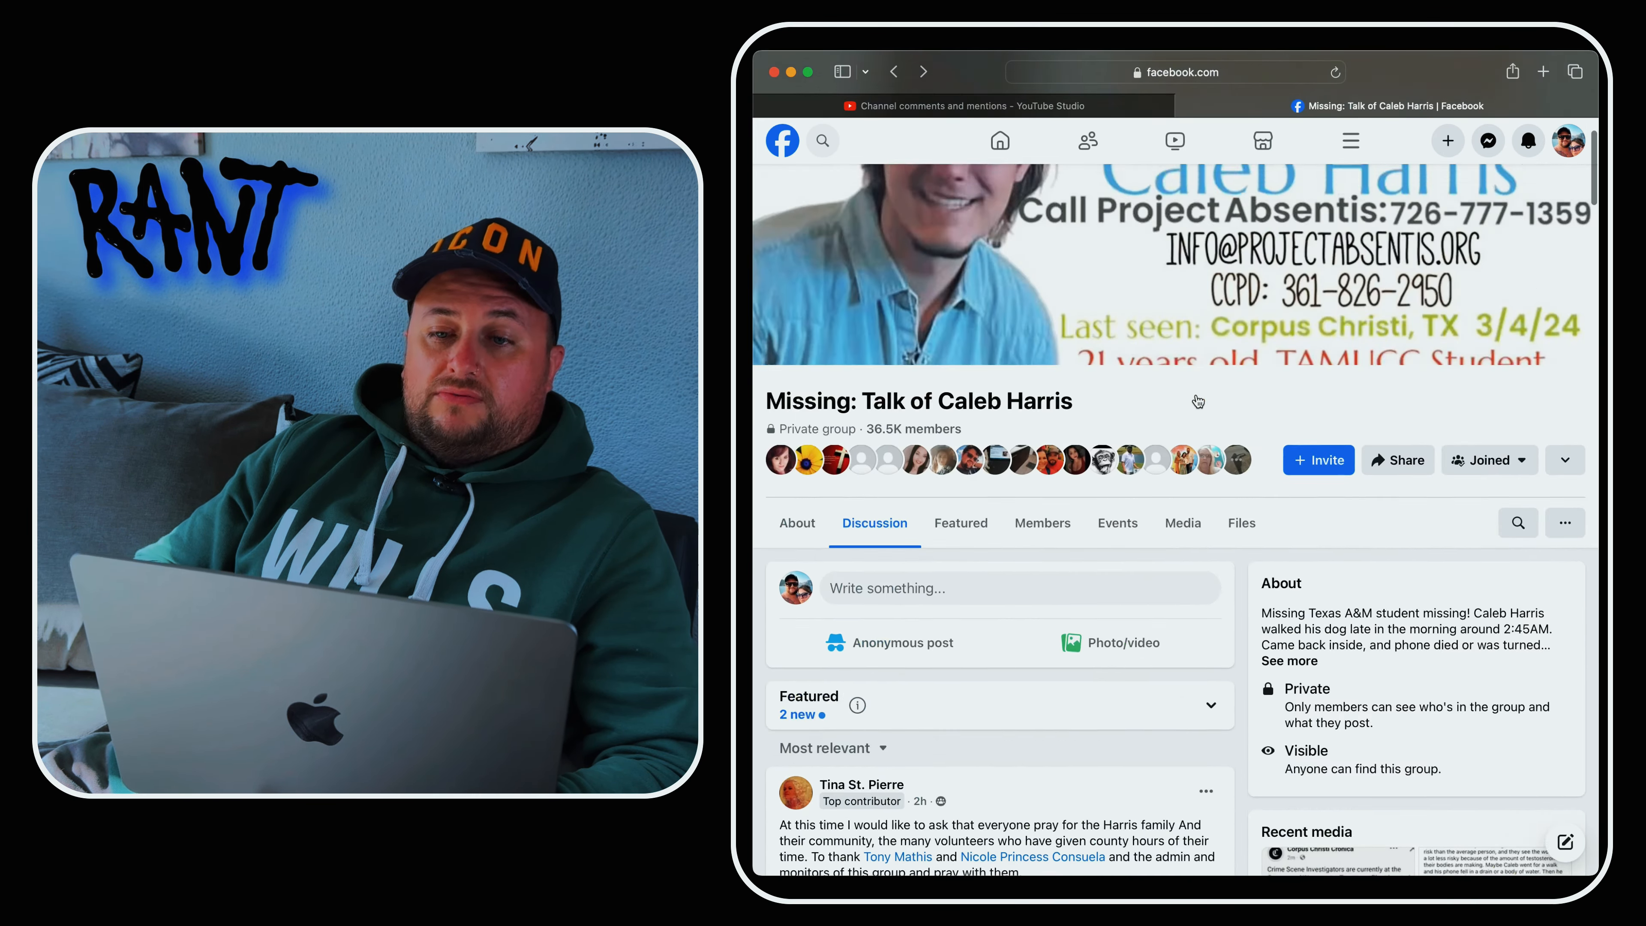
scroll("down", 3)
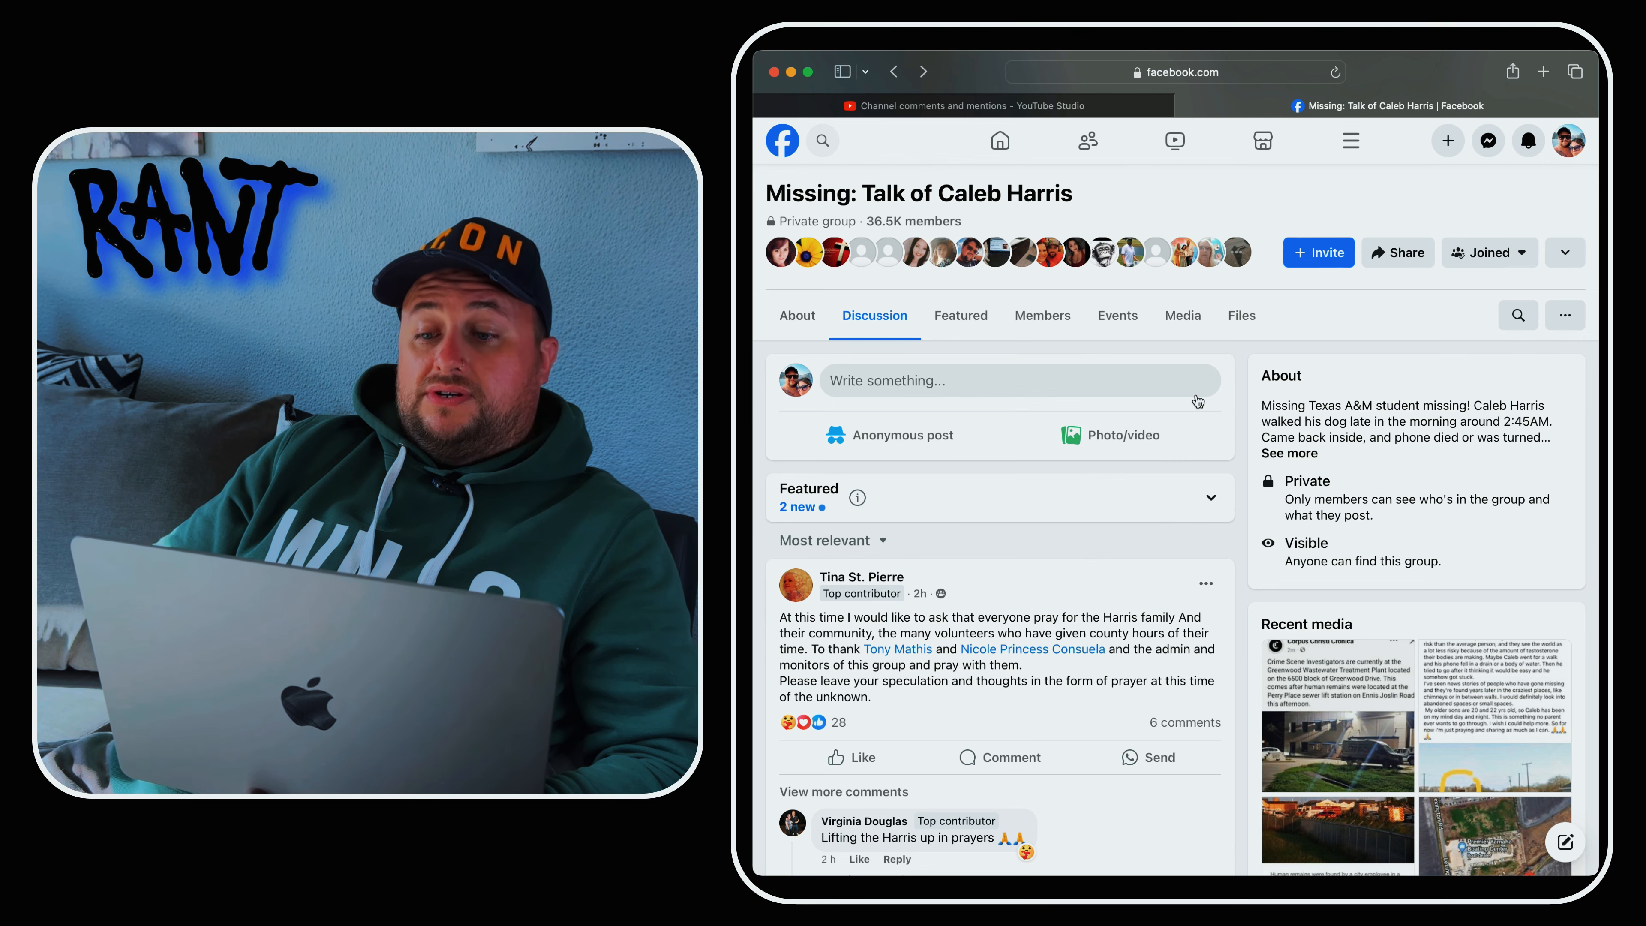
scroll("down", 3)
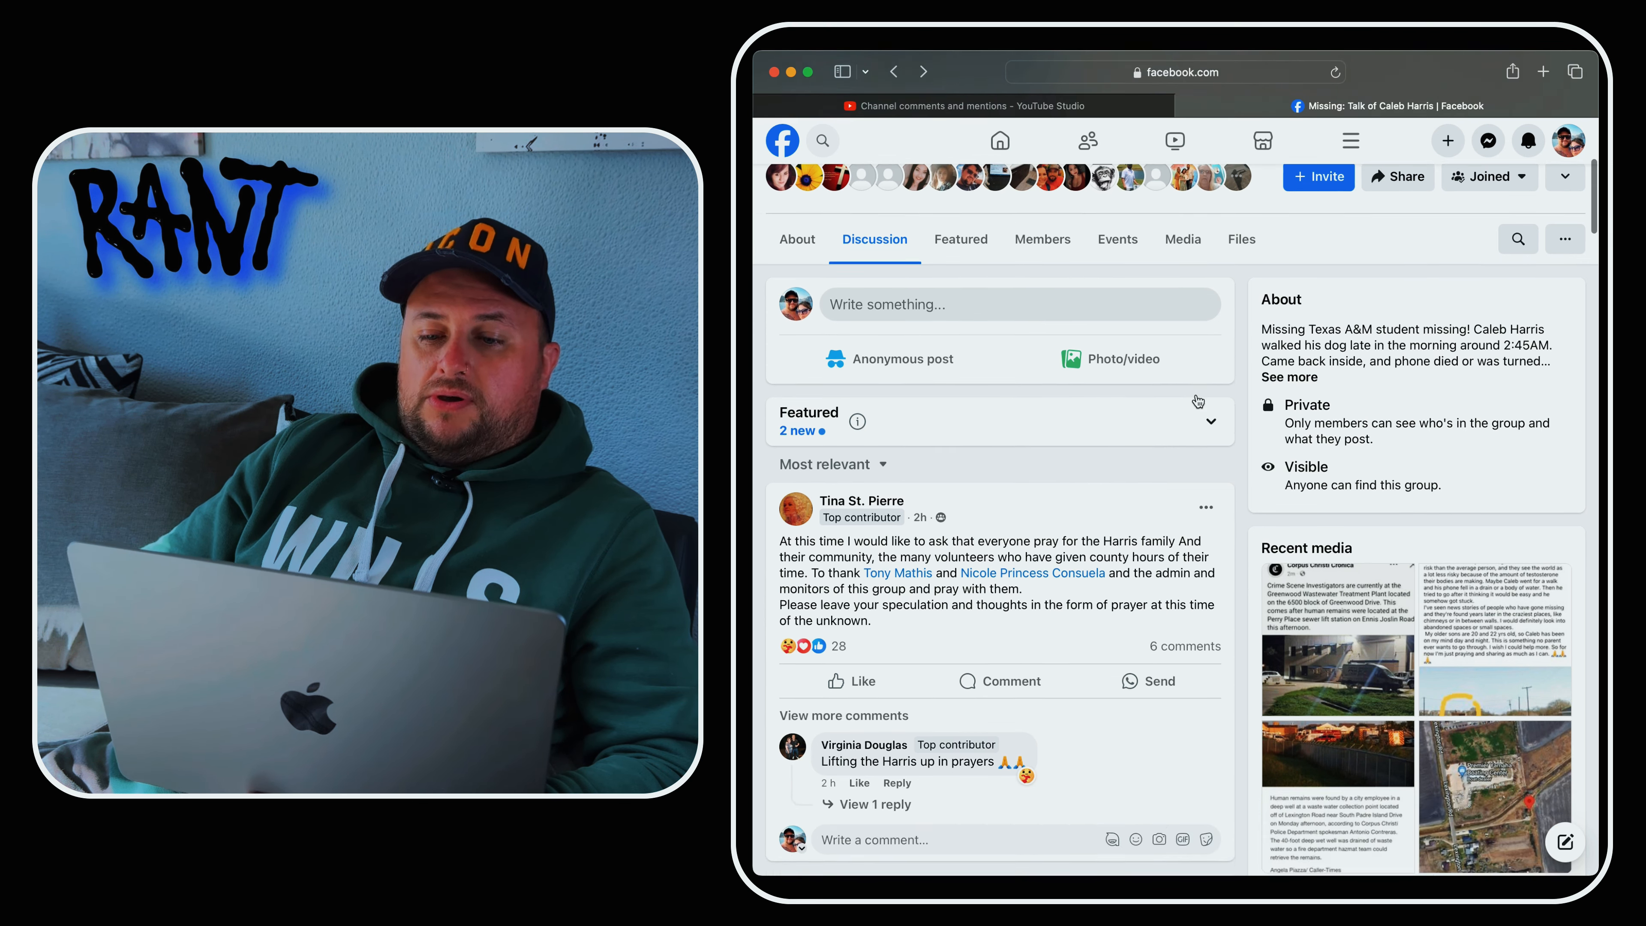
scroll("down", 3)
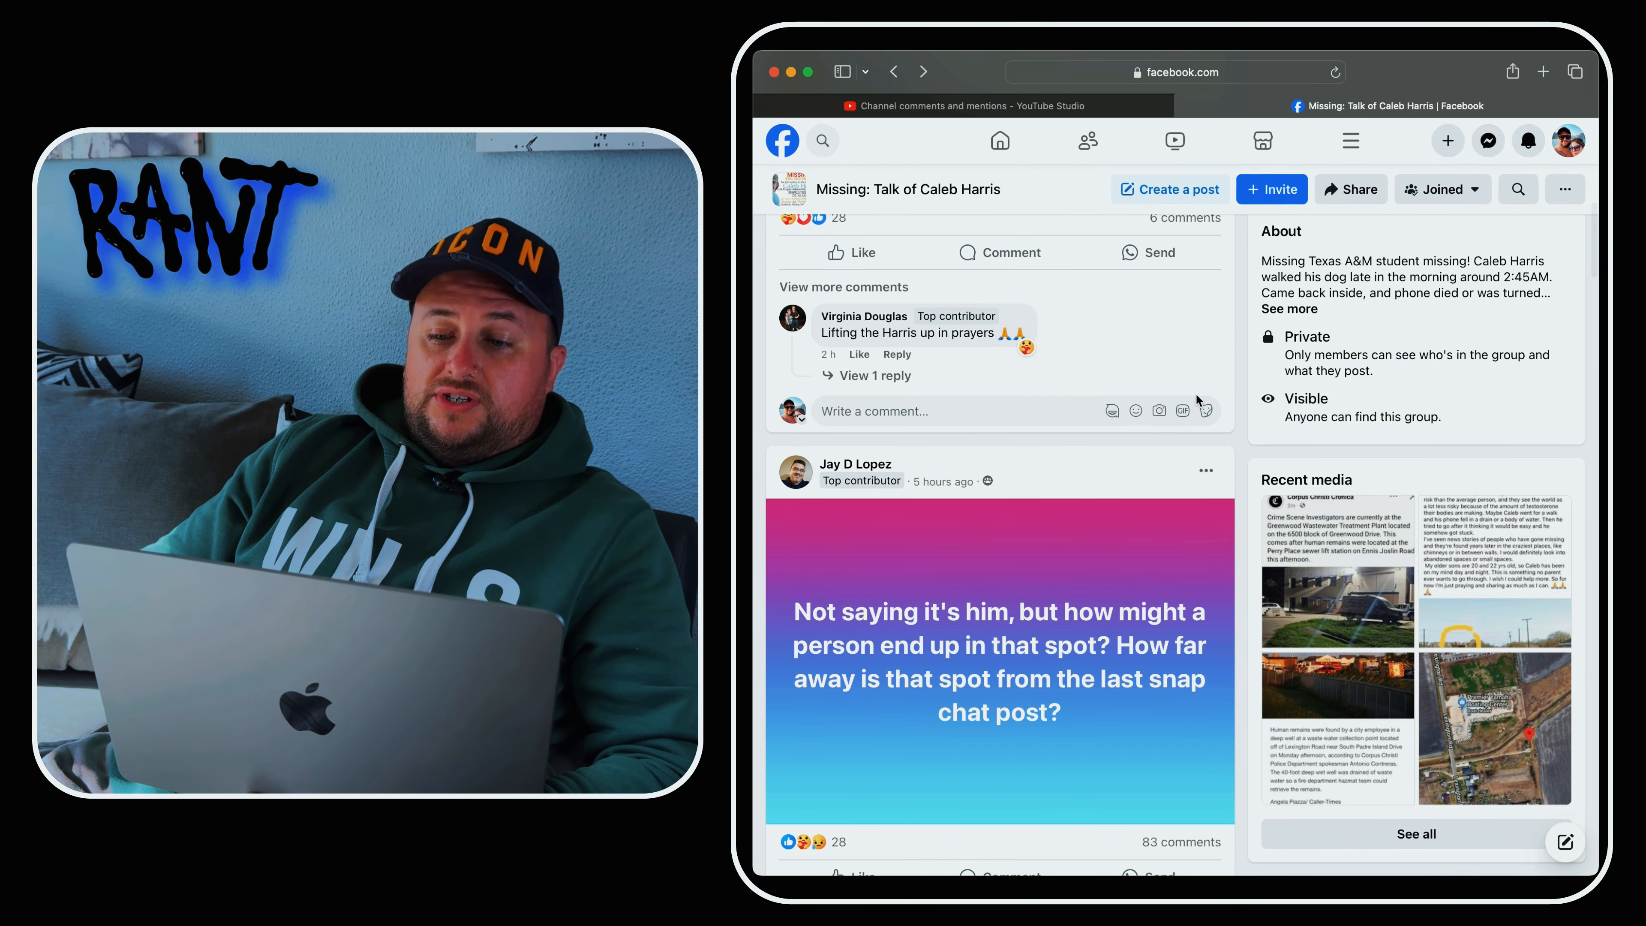
scroll("down", 3)
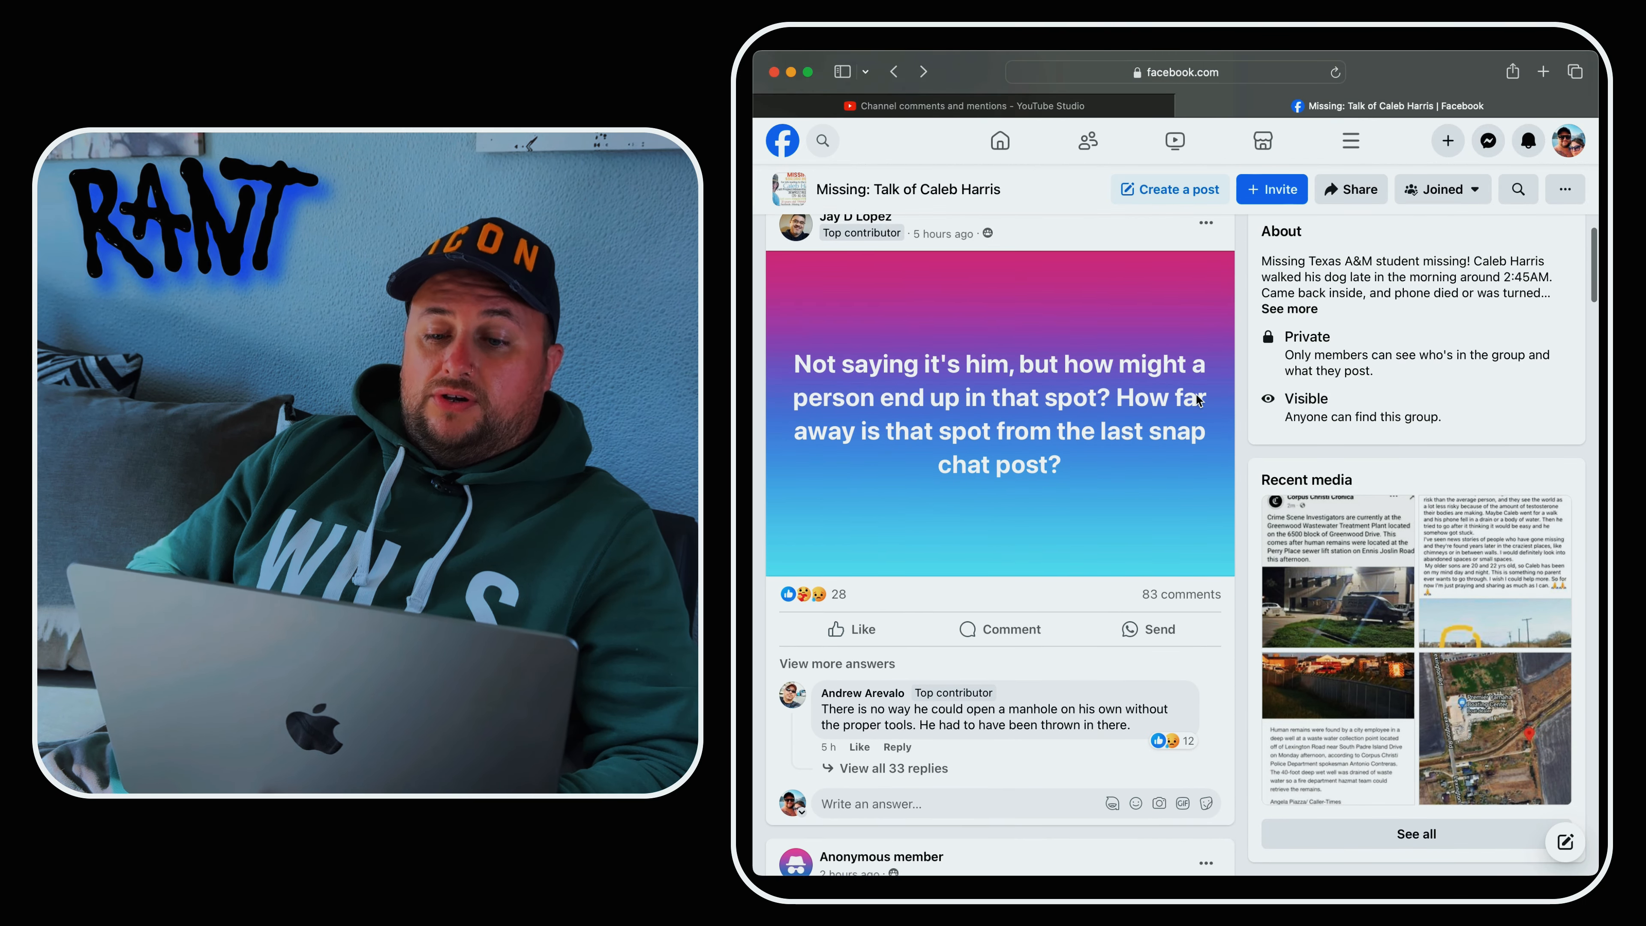